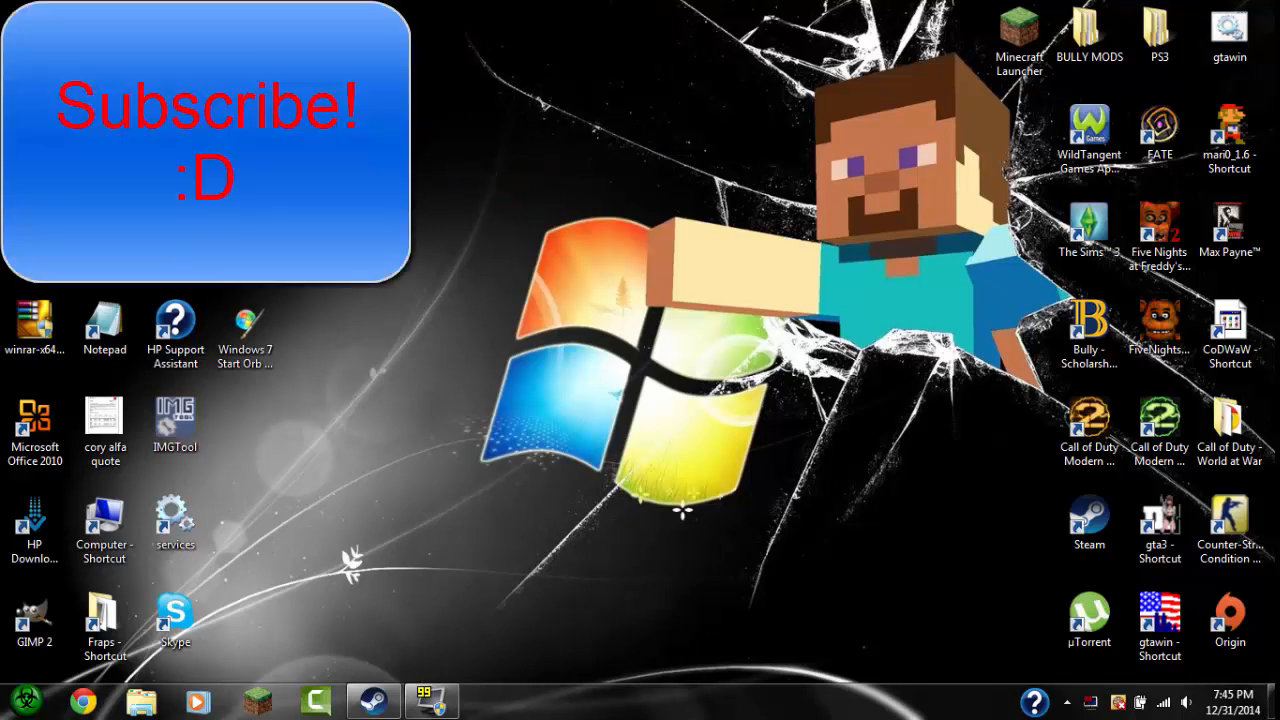
{"action": "mouse_move", "coordinate": [476, 156]}
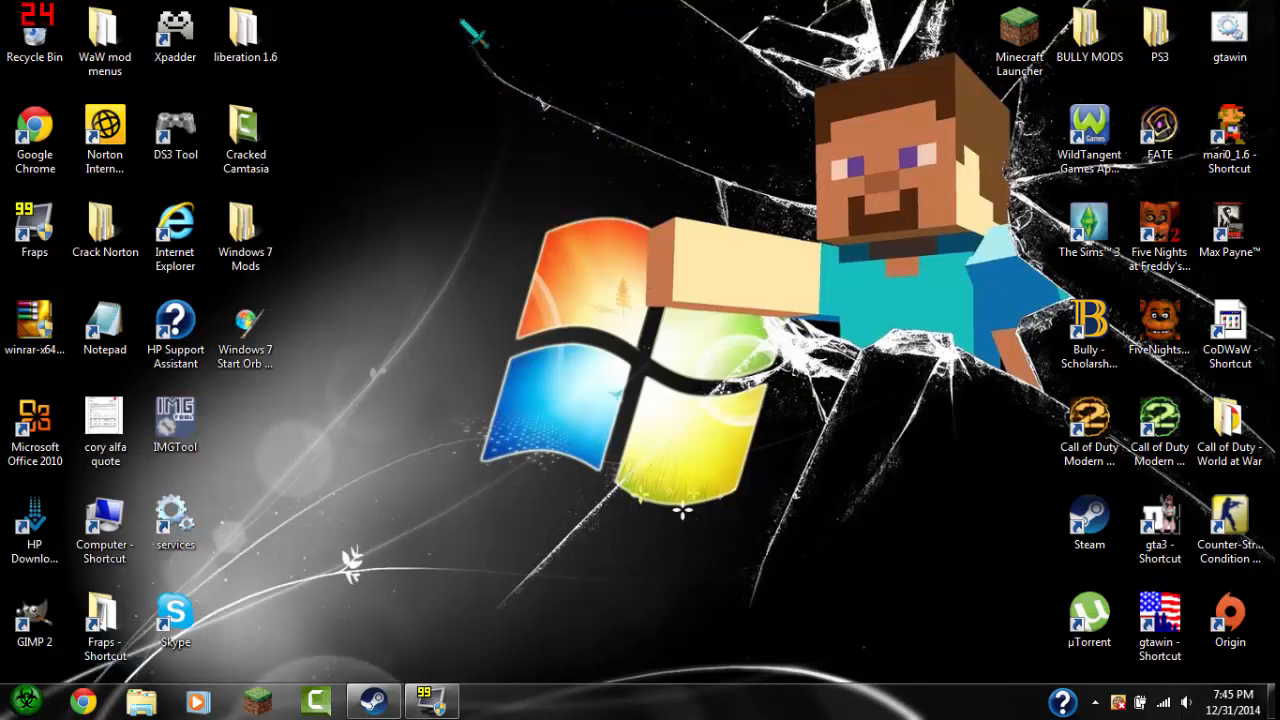
{"action": "mouse_move", "coordinate": [330, 196]}
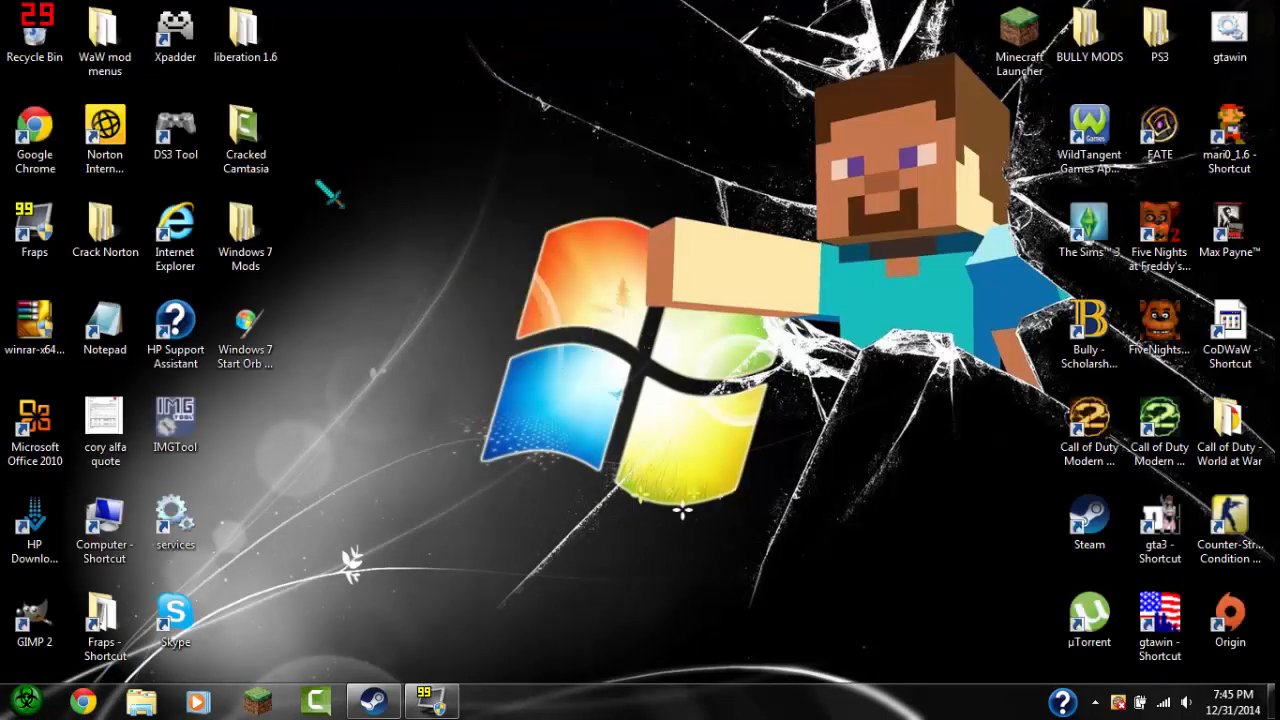
Reach the custom pointer files inside Windows 7 Mods > Cursors in Explorer.
{"action": "double_click", "coordinate": [244, 236]}
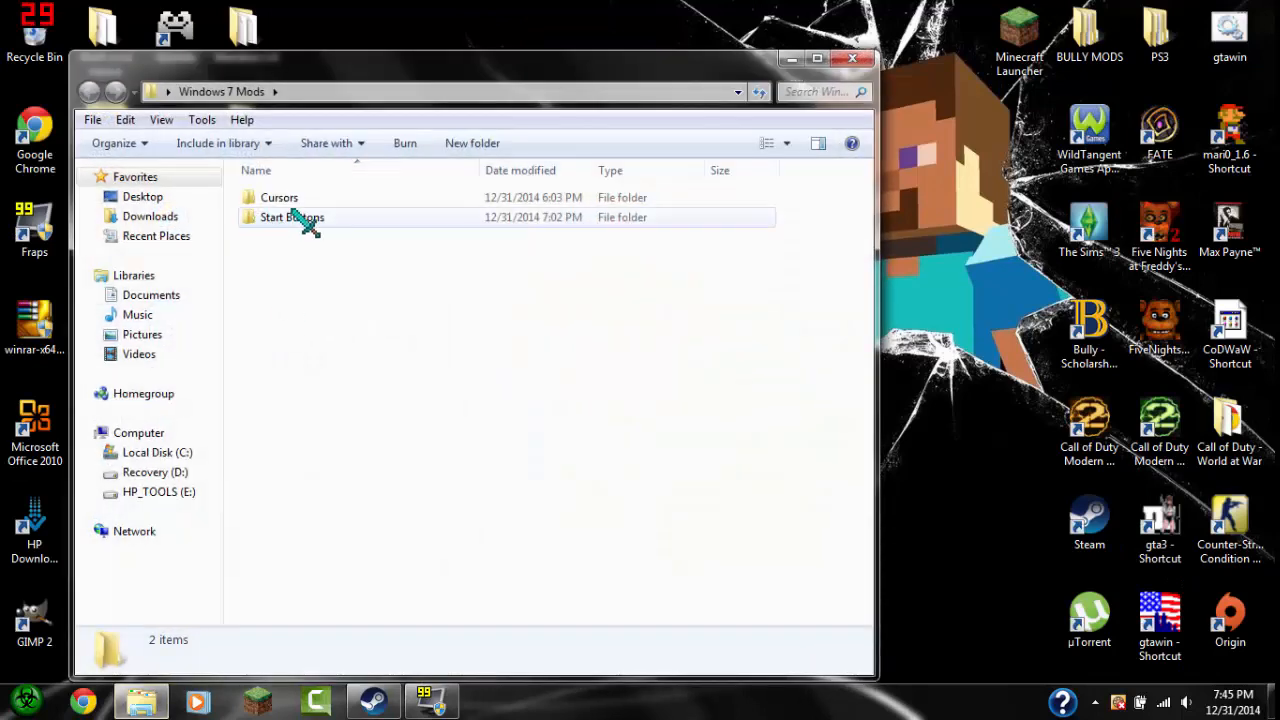
{"action": "double_click", "coordinate": [280, 198]}
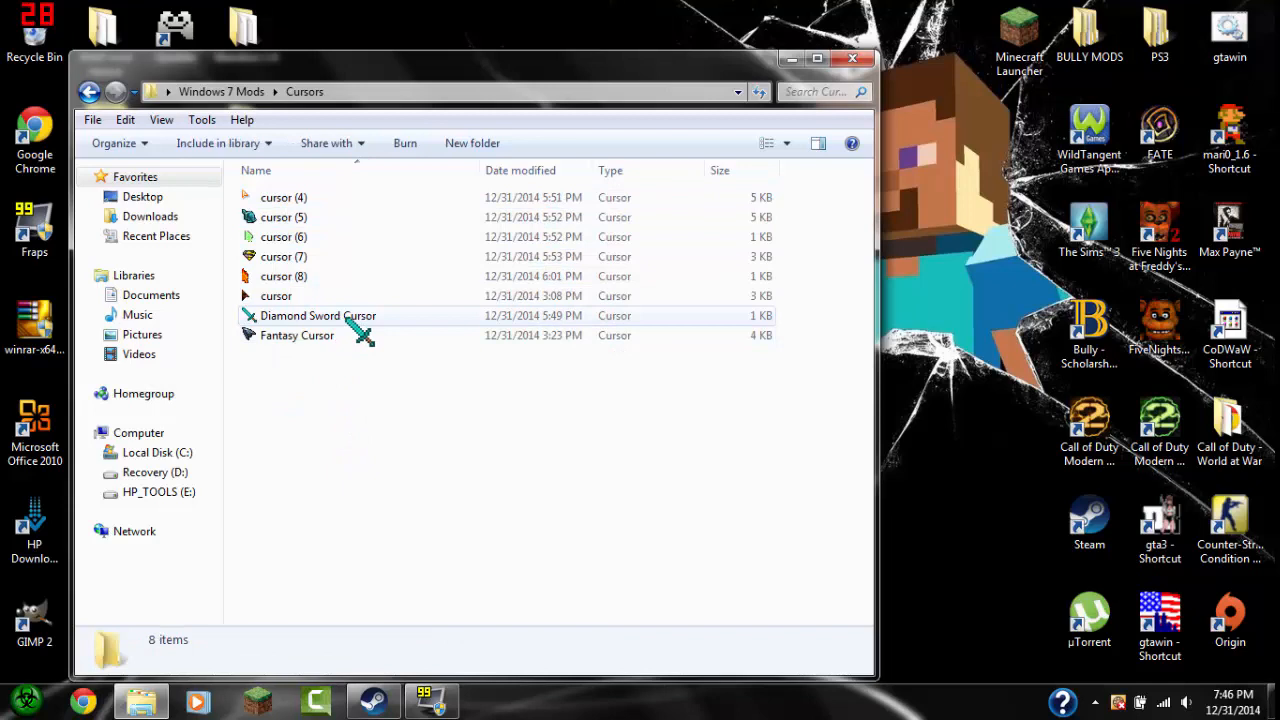
{"action": "mouse_move", "coordinate": [348, 328]}
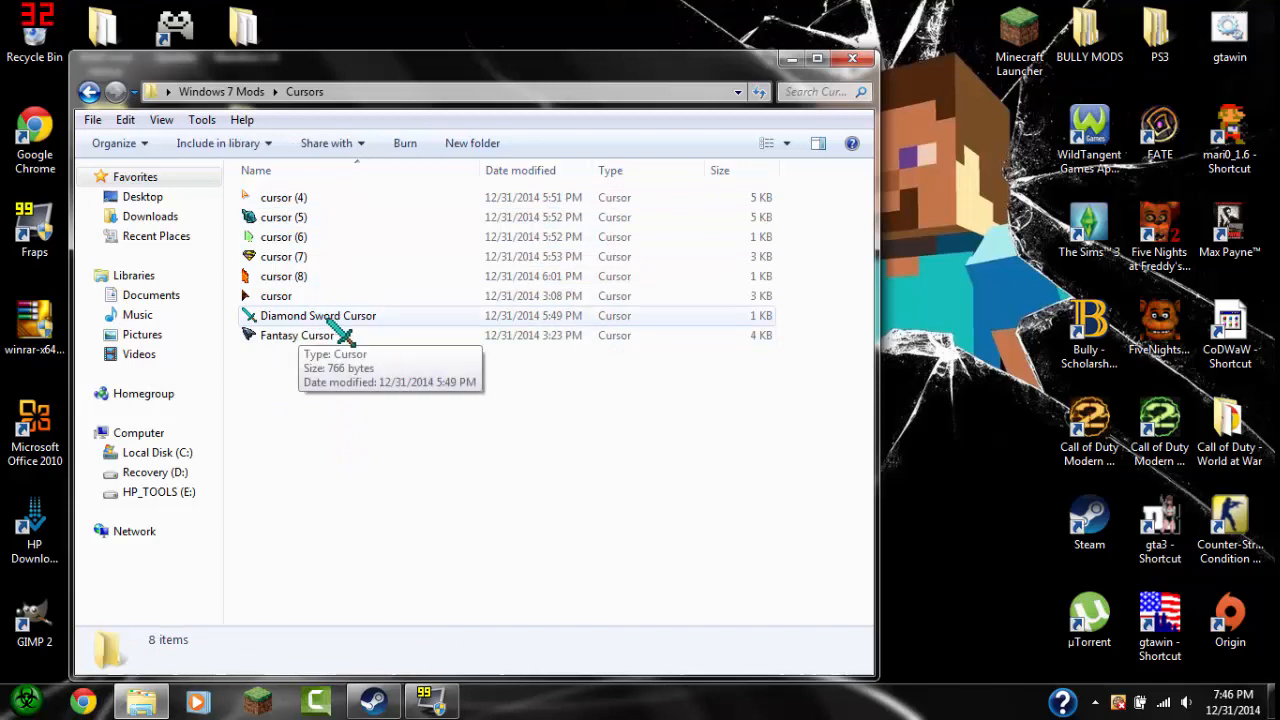
{"action": "left_click", "coordinate": [88, 92]}
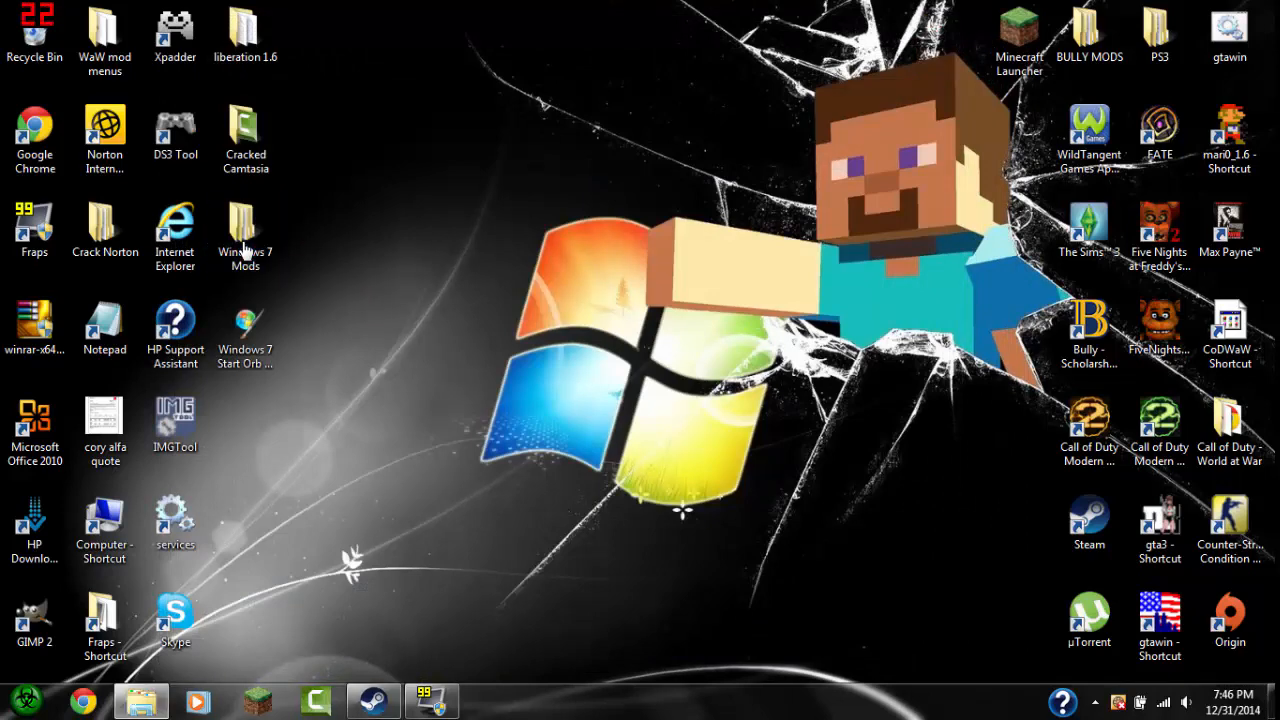
{"action": "double_click", "coordinate": [244, 230]}
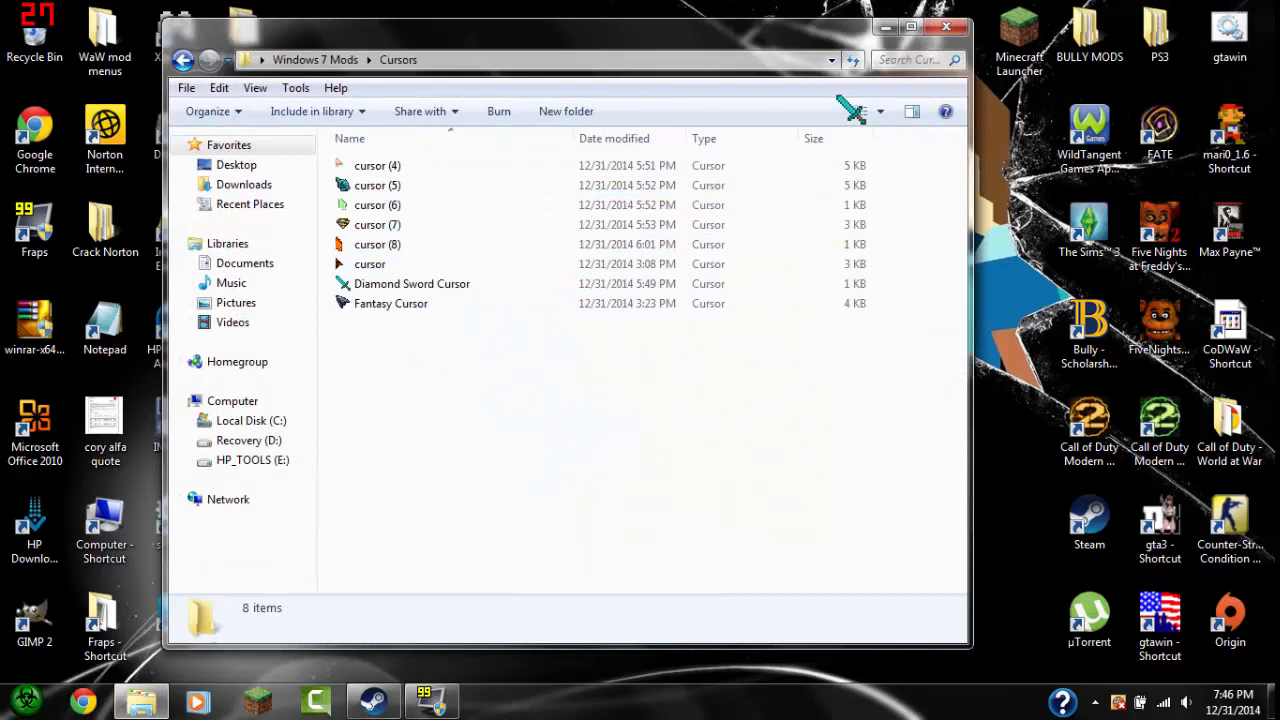
{"action": "mouse_move", "coordinate": [378, 264]}
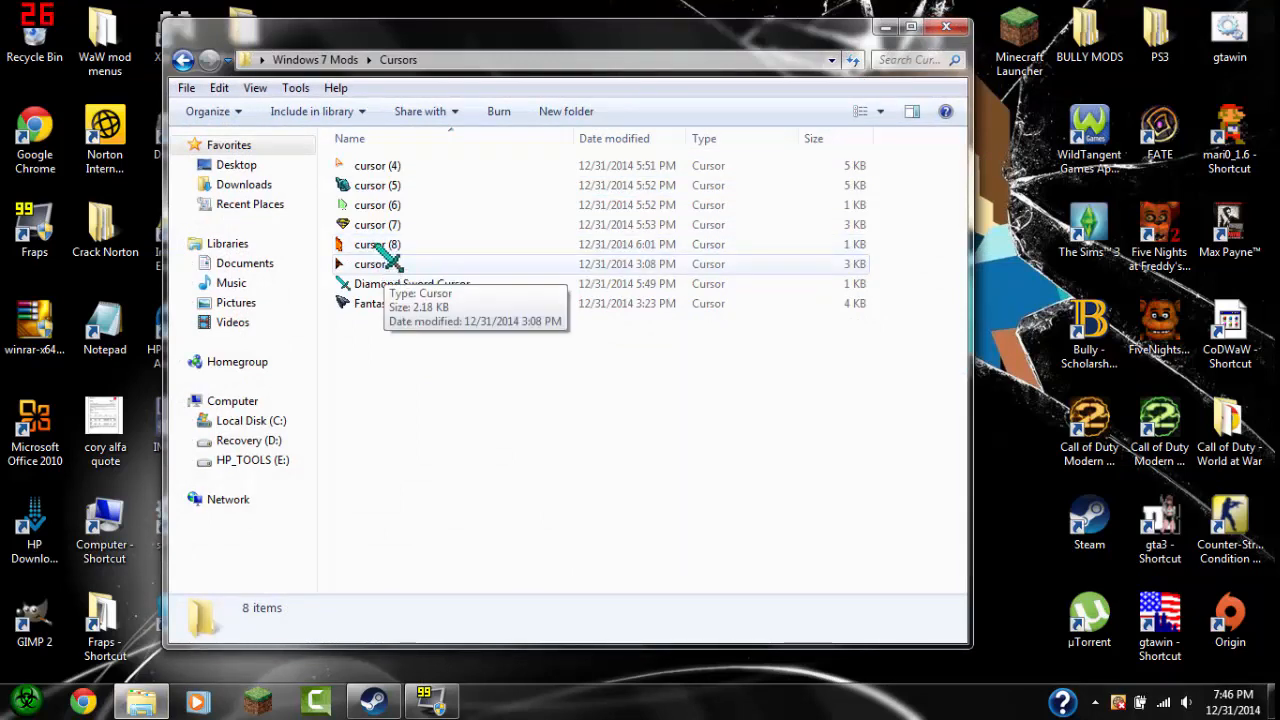
{"action": "mouse_move", "coordinate": [390, 204]}
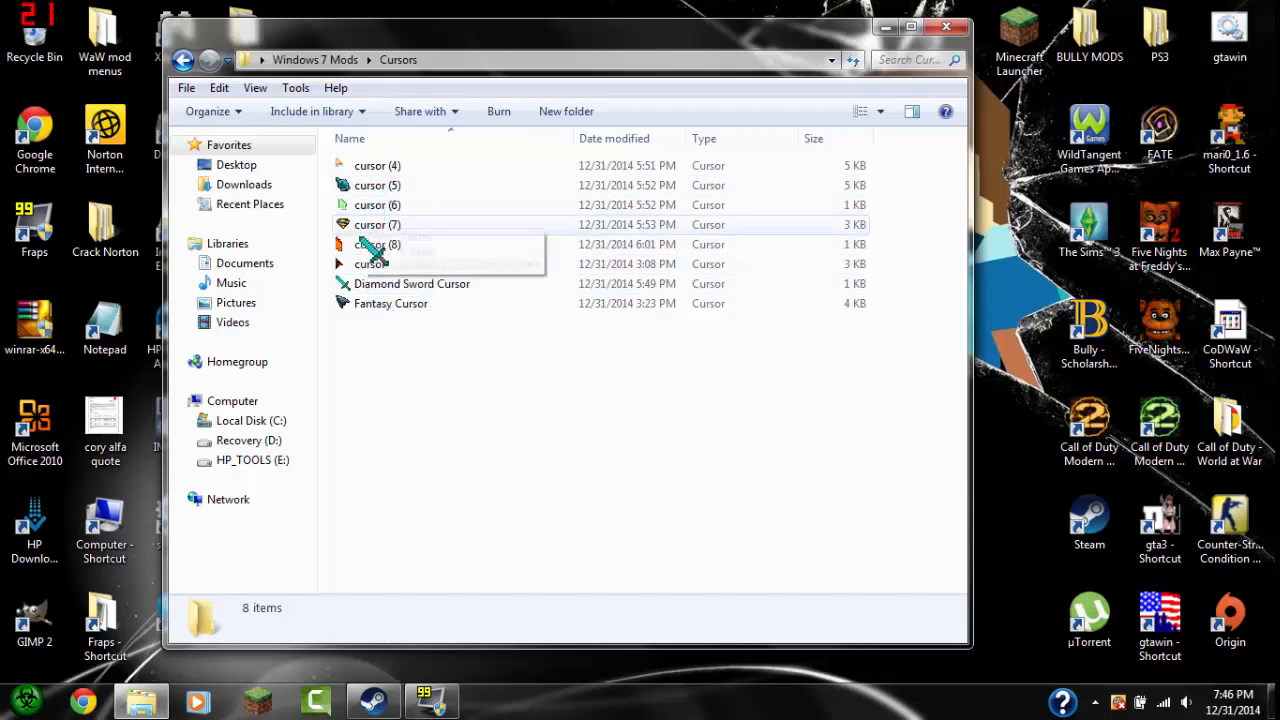
Drop the cursor (8) flame file onto the desktop and head to the Start menu.
{"action": "left_click", "coordinate": [378, 244]}
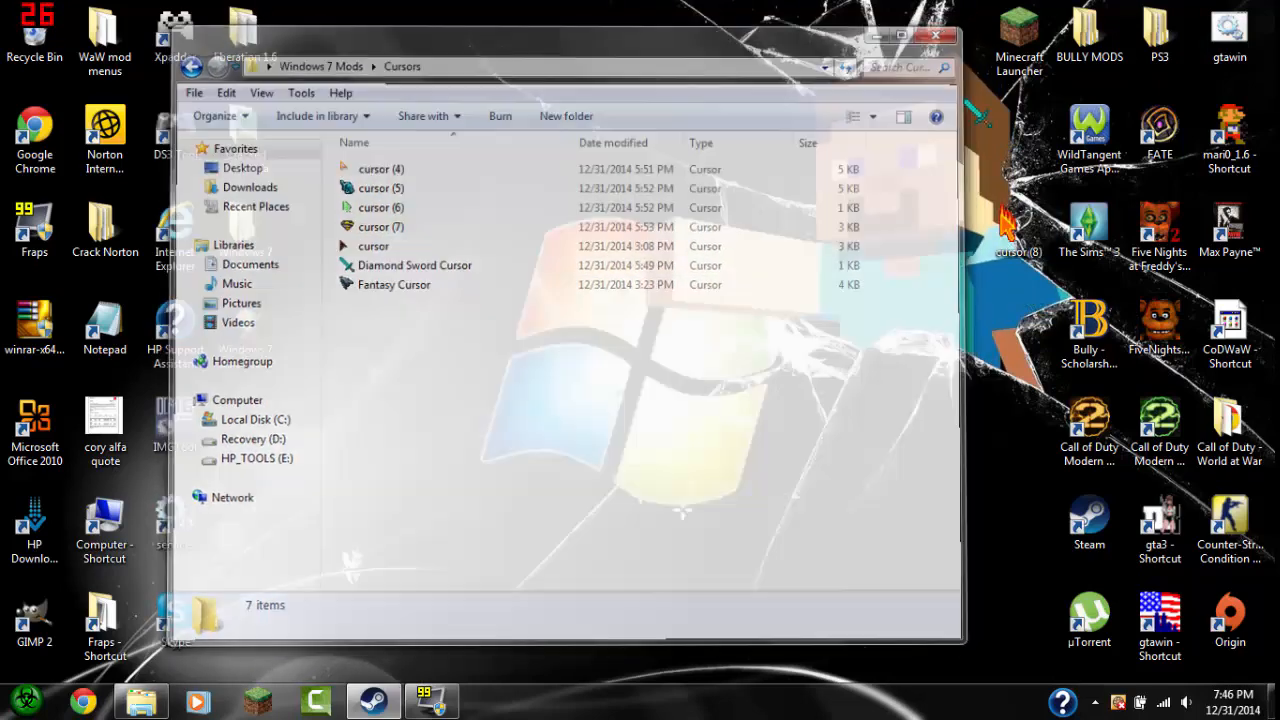
{"action": "left_click", "coordinate": [932, 36]}
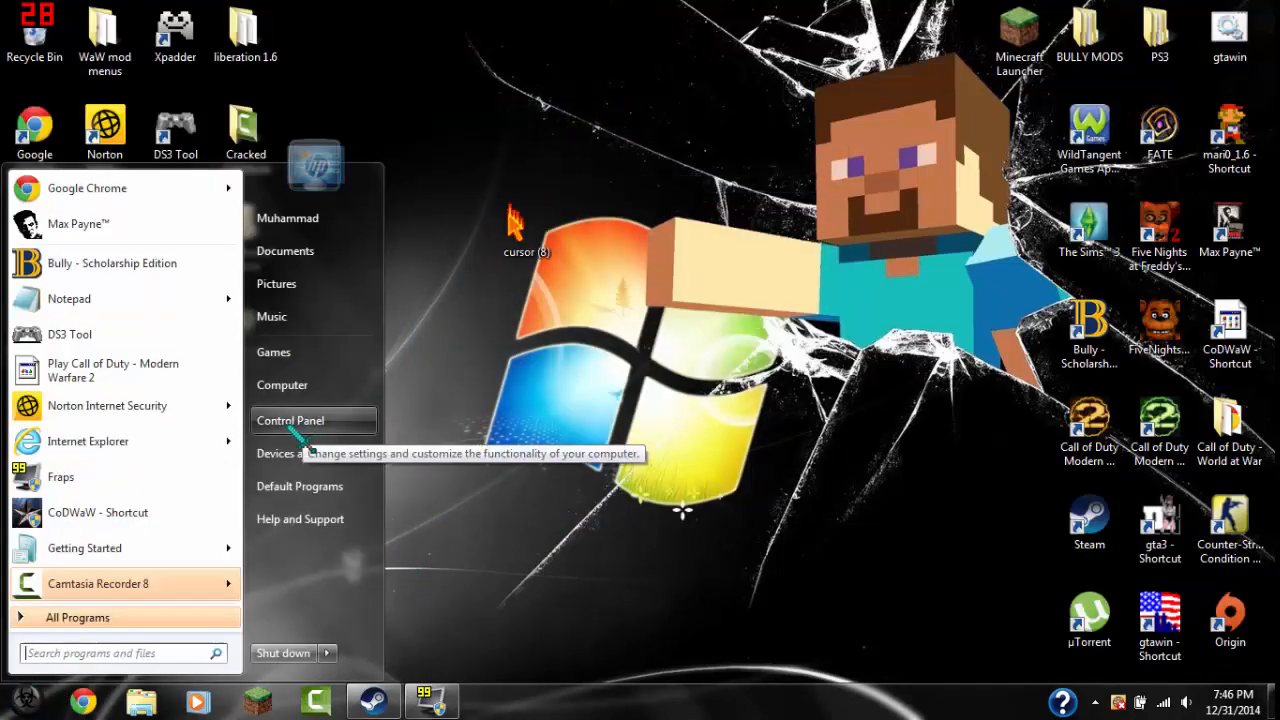
Reach Mouse Properties via Control Panel > Hardware and Sound > Mouse.
{"action": "left_click", "coordinate": [290, 420]}
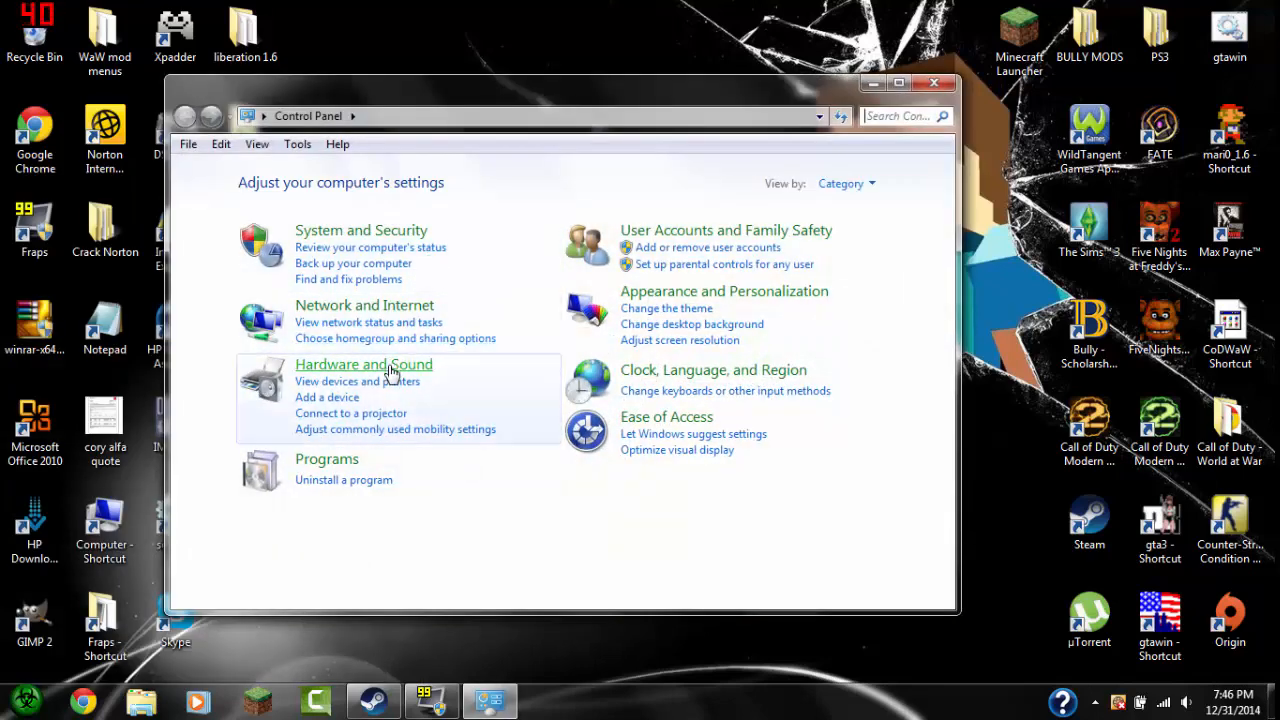
{"action": "left_click", "coordinate": [364, 364]}
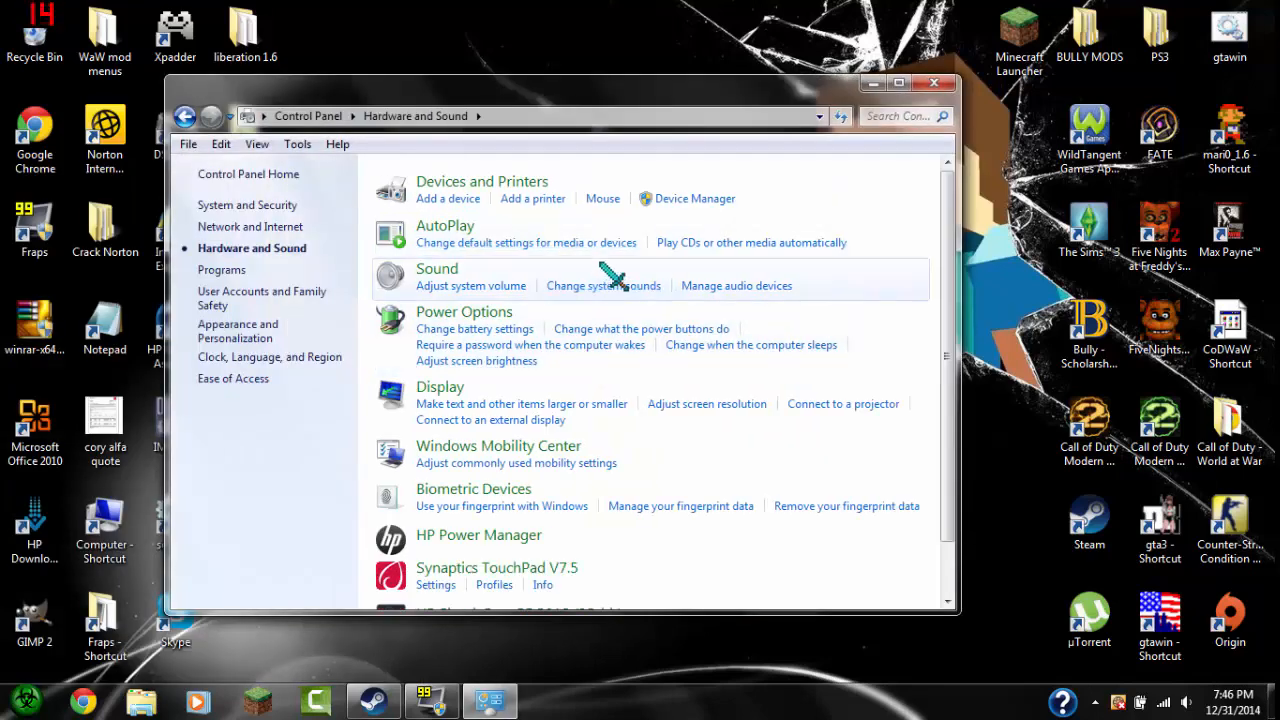
{"action": "left_click", "coordinate": [602, 198]}
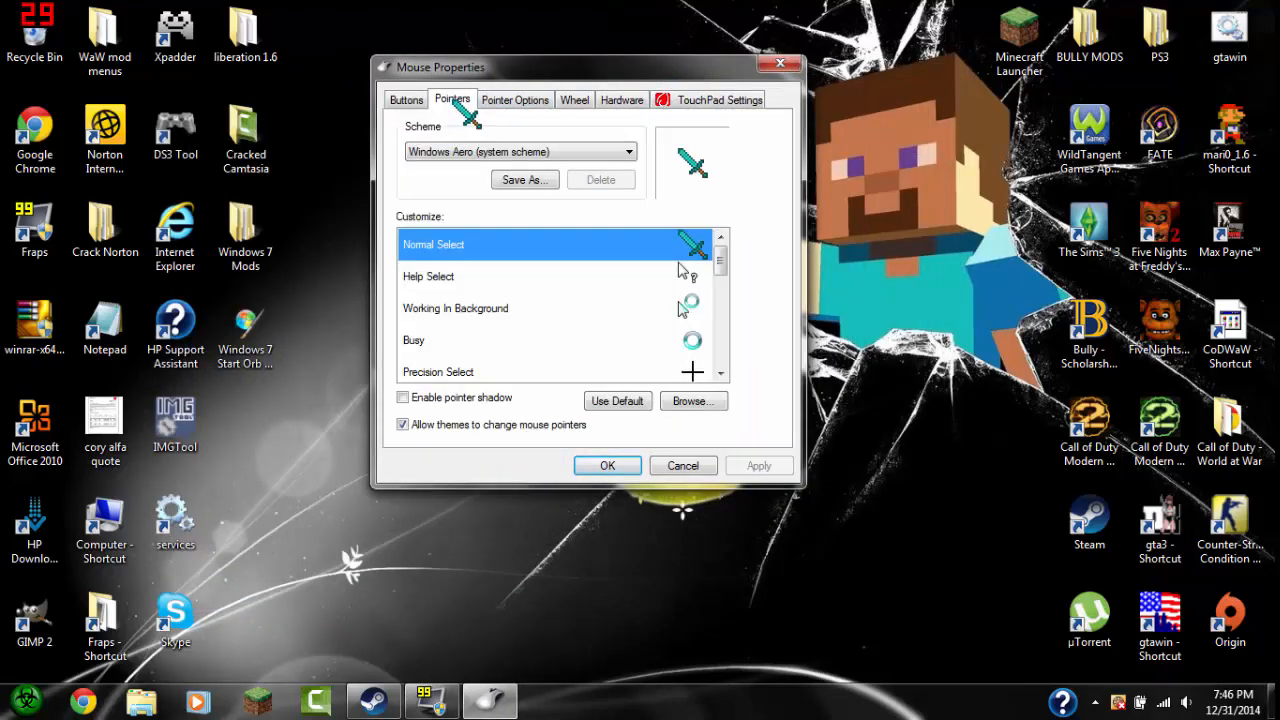
Browse for a Normal Select pointer file and navigate to the Desktop folder.
{"action": "left_click", "coordinate": [692, 400]}
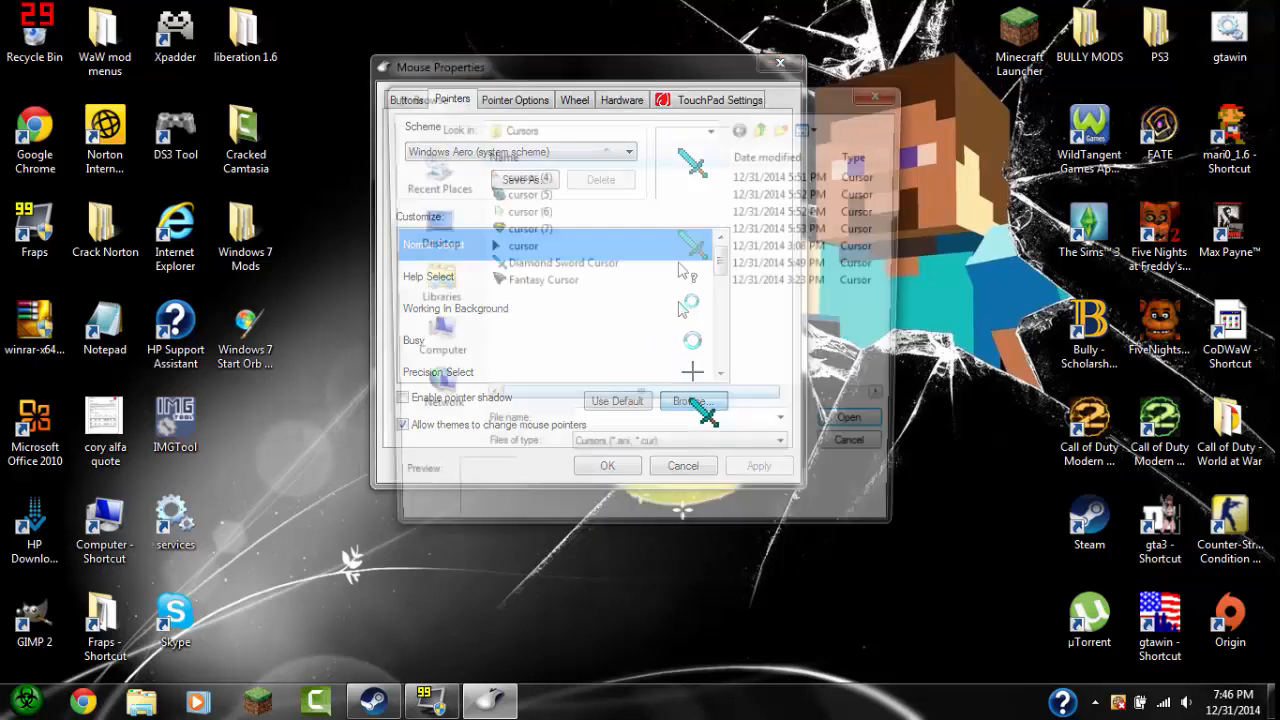
{"action": "left_click", "coordinate": [692, 400]}
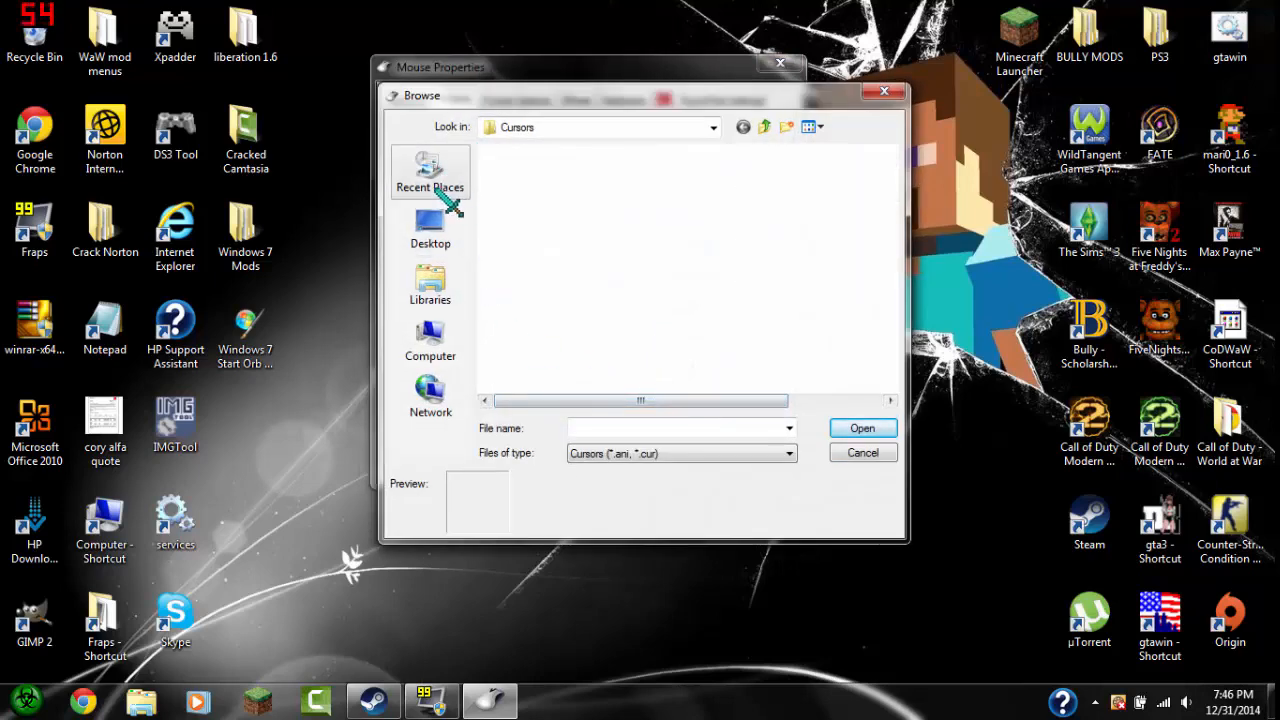
{"action": "left_click", "coordinate": [430, 172]}
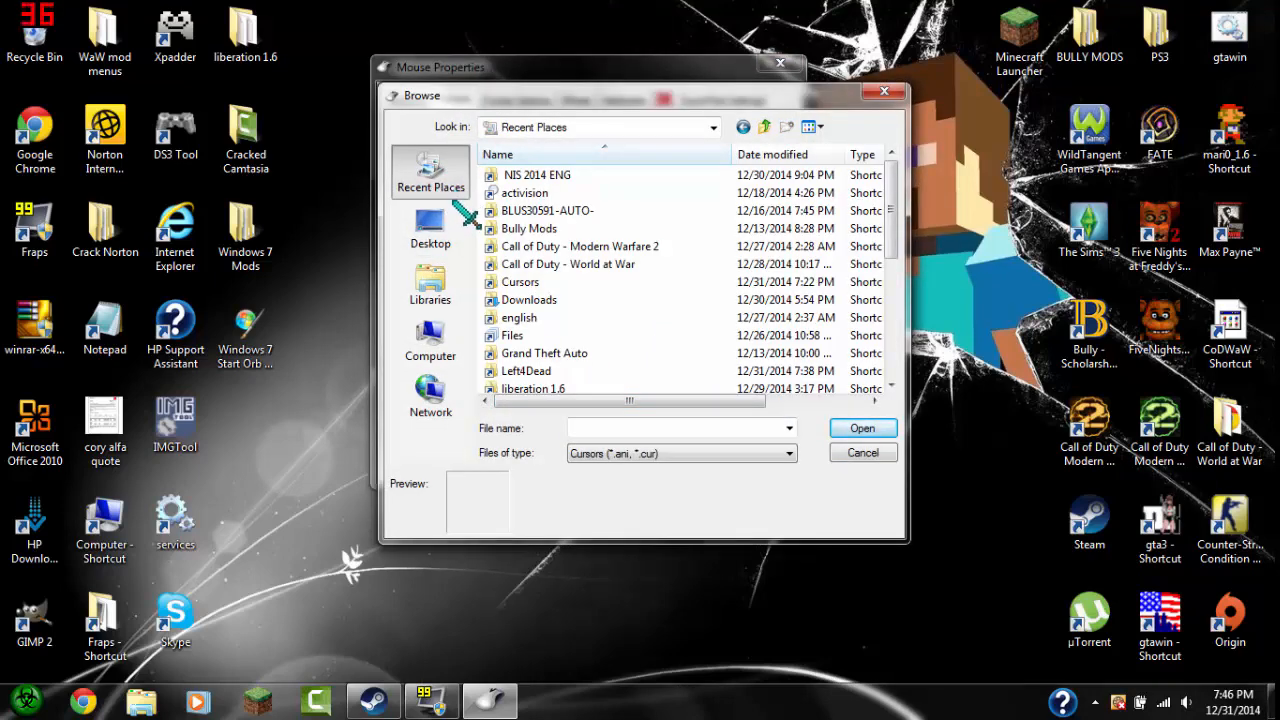
{"action": "left_click", "coordinate": [430, 228]}
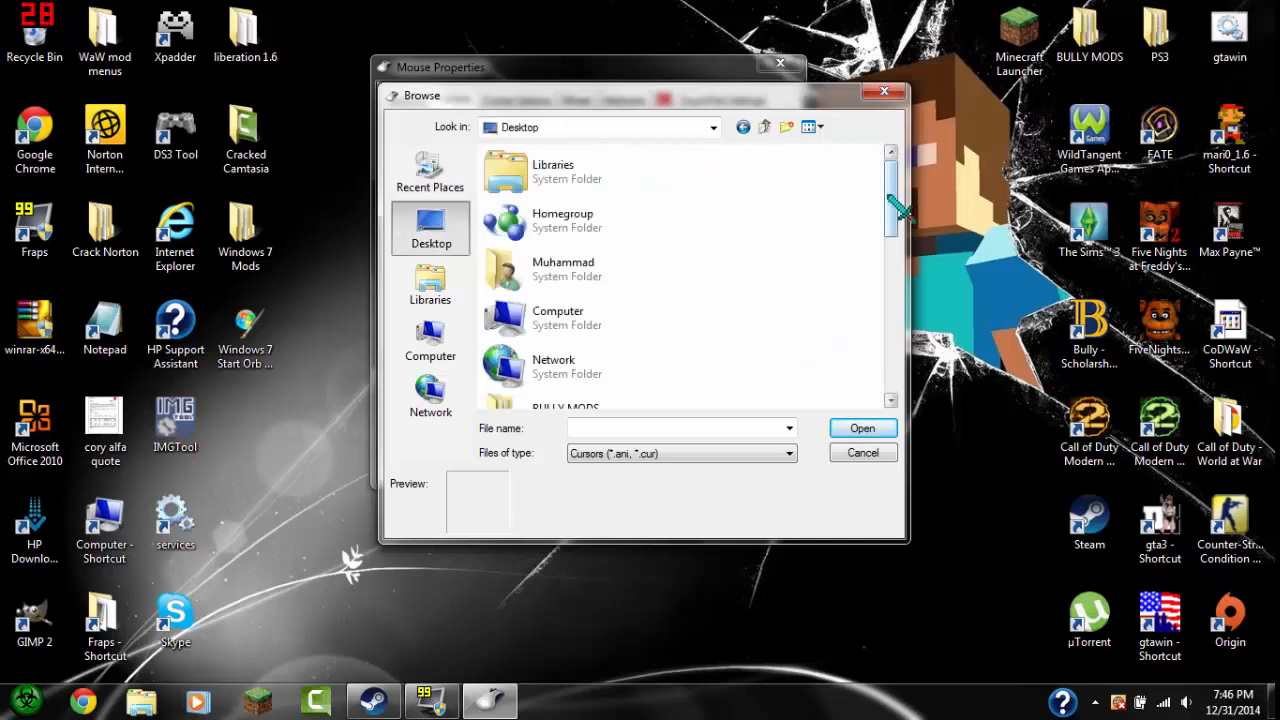
{"action": "scroll", "scroll_direction": "down", "scroll_amount": 3}
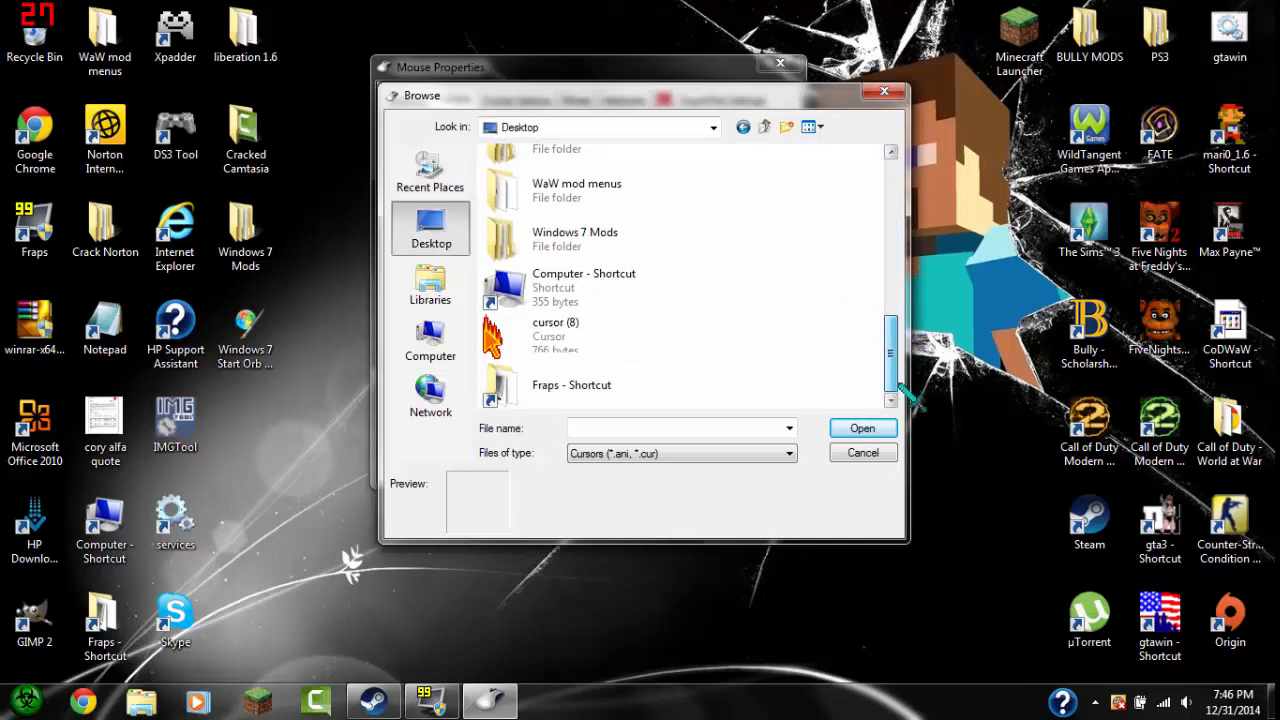
Choose cursor (8) as the Normal Select pointer and confirm with OK.
{"action": "left_click", "coordinate": [580, 336]}
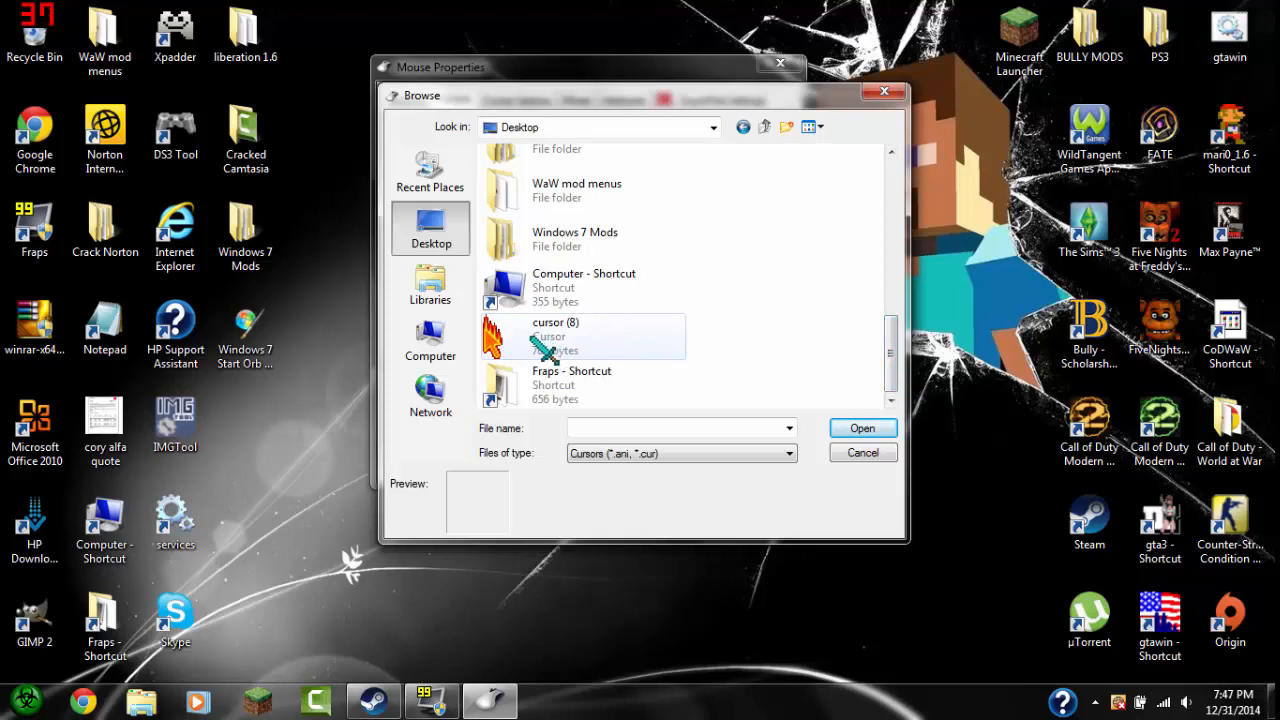
{"action": "left_click", "coordinate": [556, 336]}
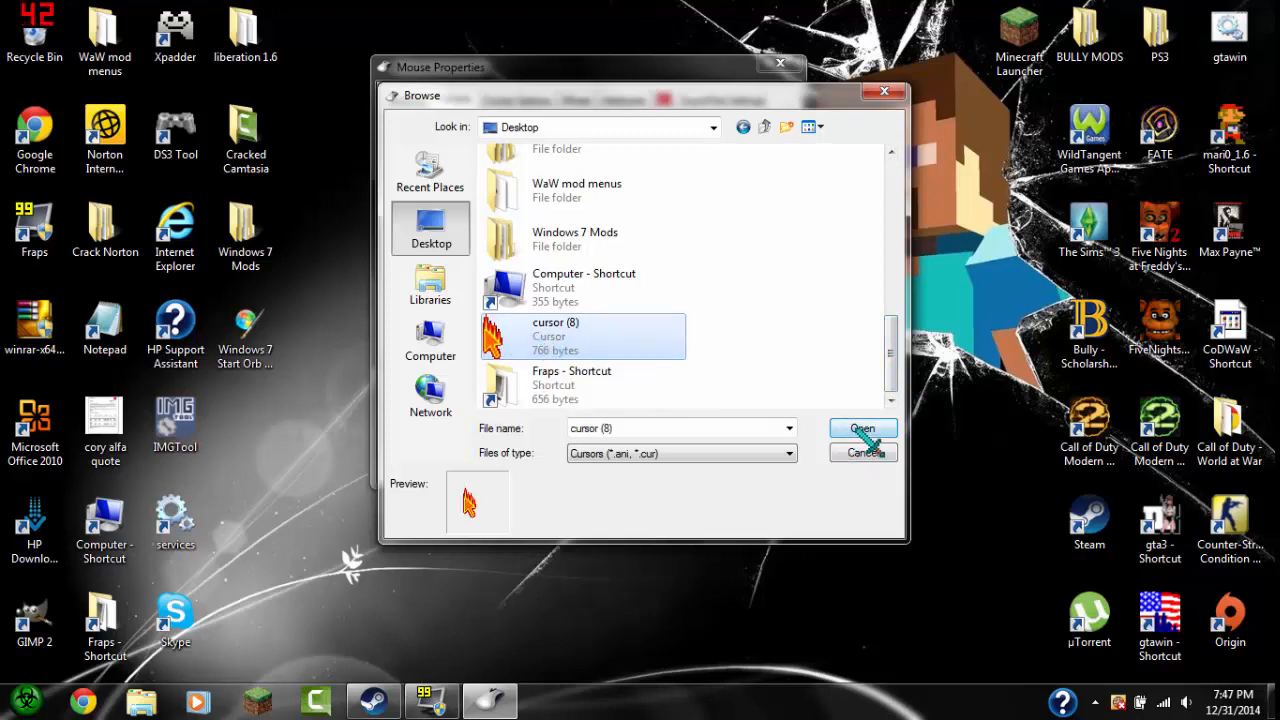
{"action": "left_click", "coordinate": [860, 428]}
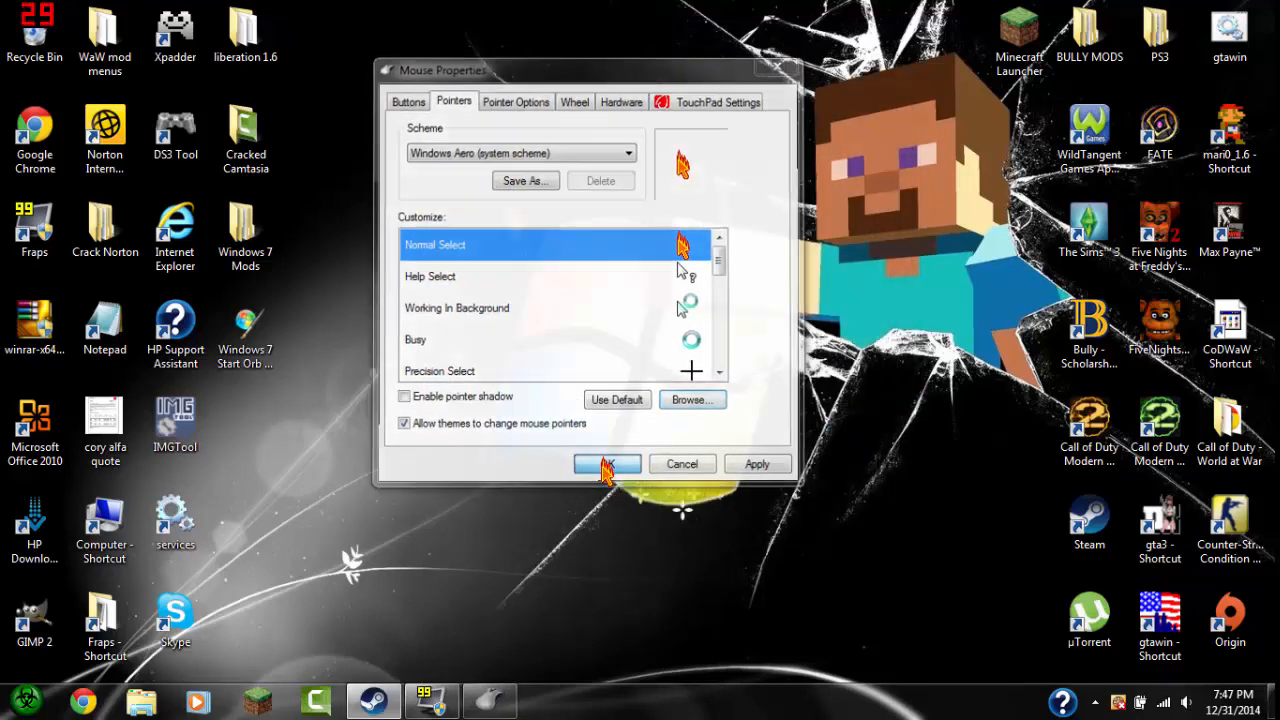
{"action": "left_click", "coordinate": [608, 464]}
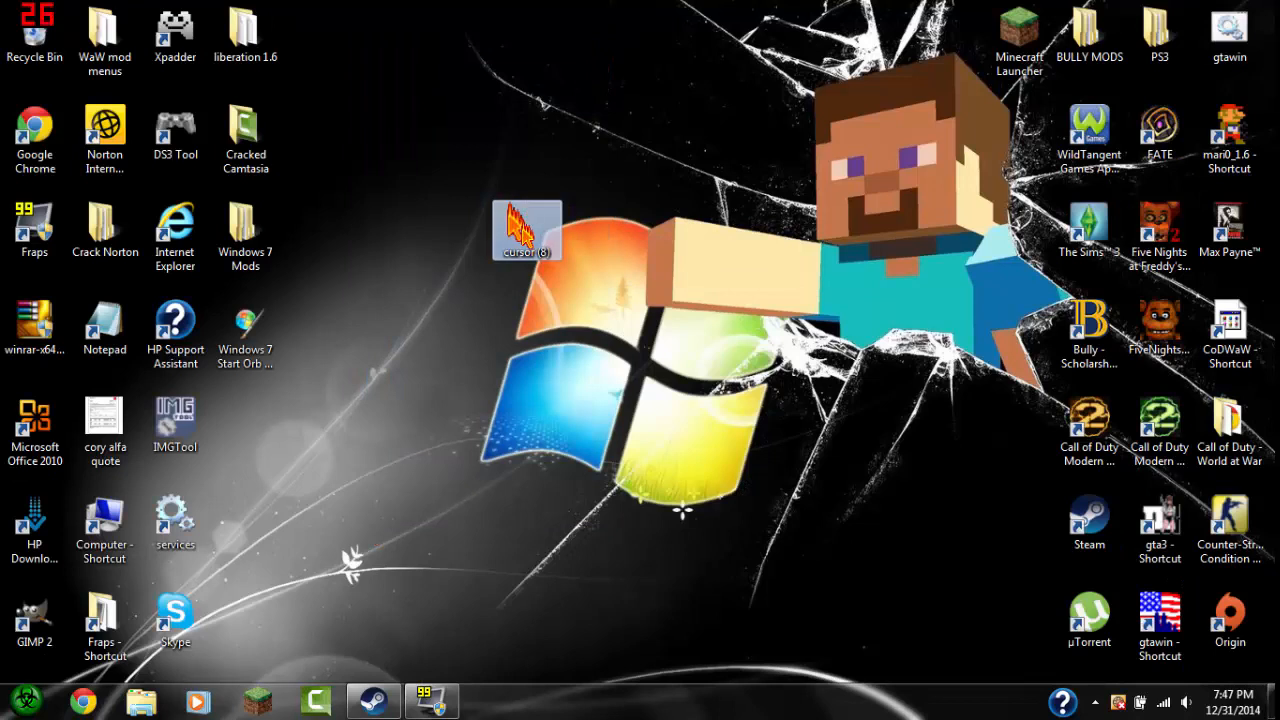
{"action": "left_click", "coordinate": [528, 228]}
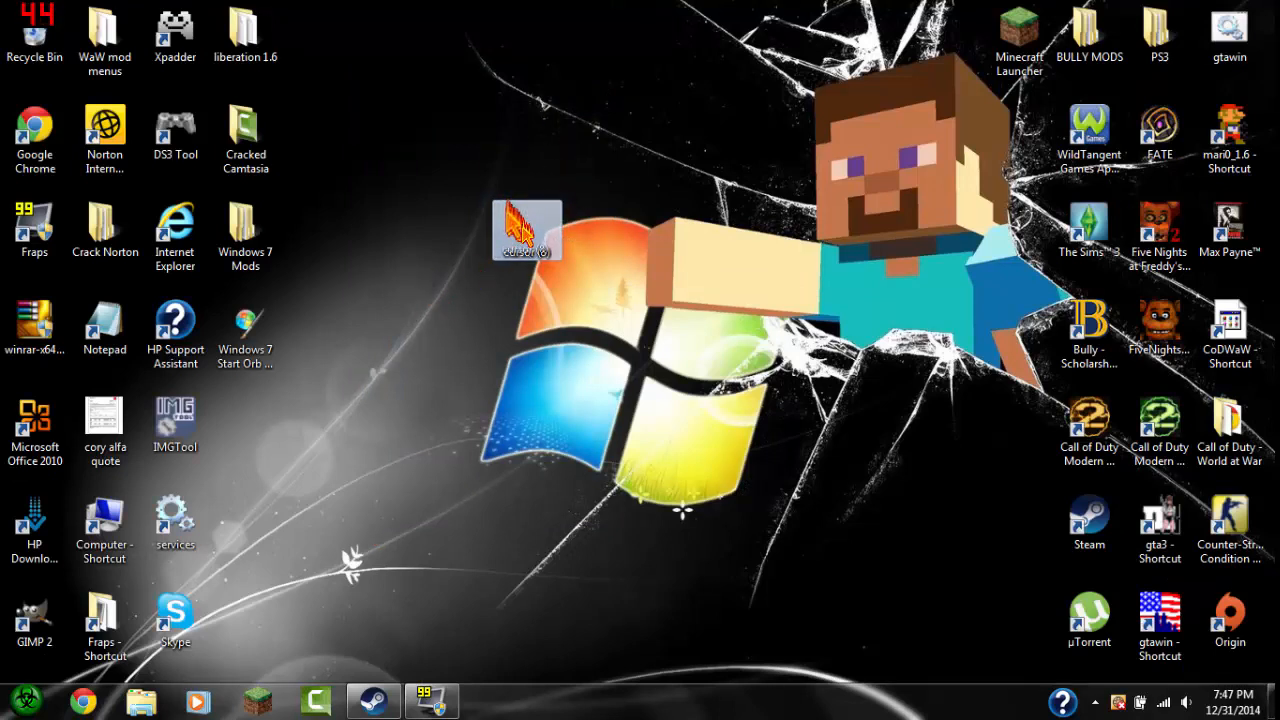